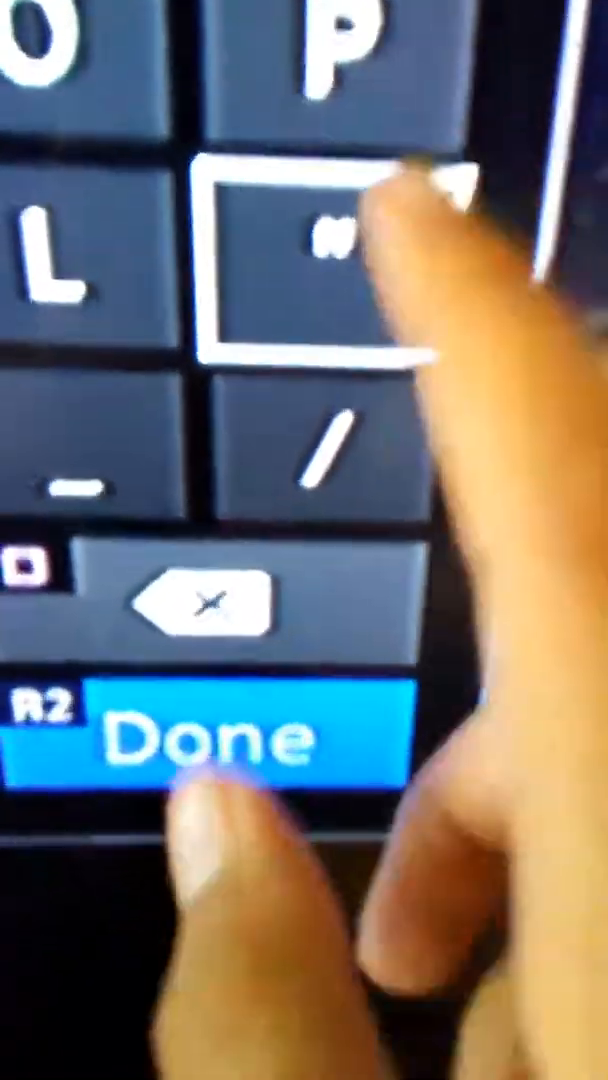
pyautogui.click(205, 735)
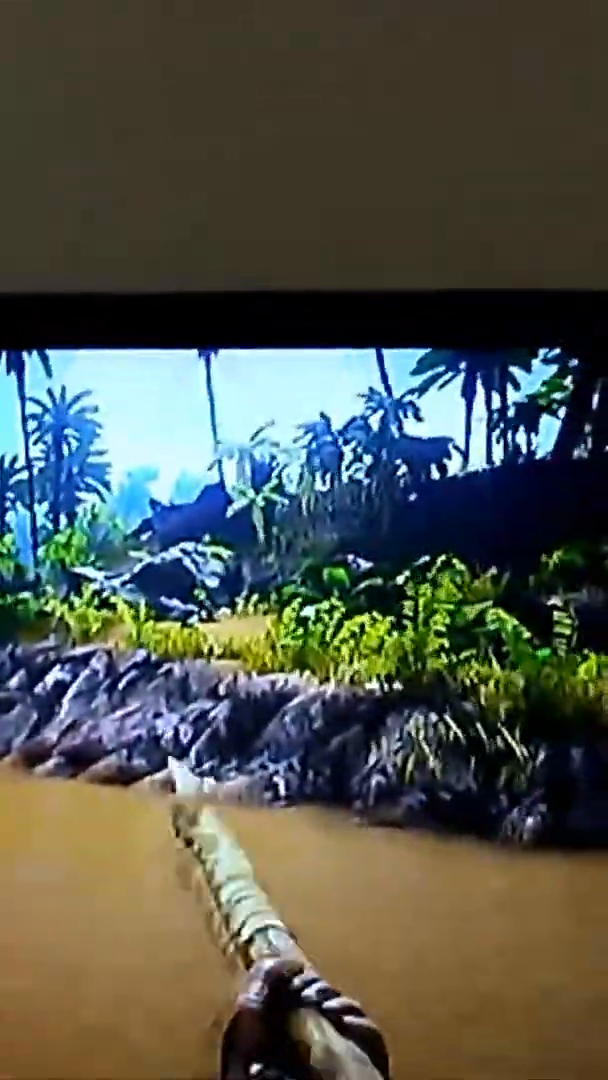